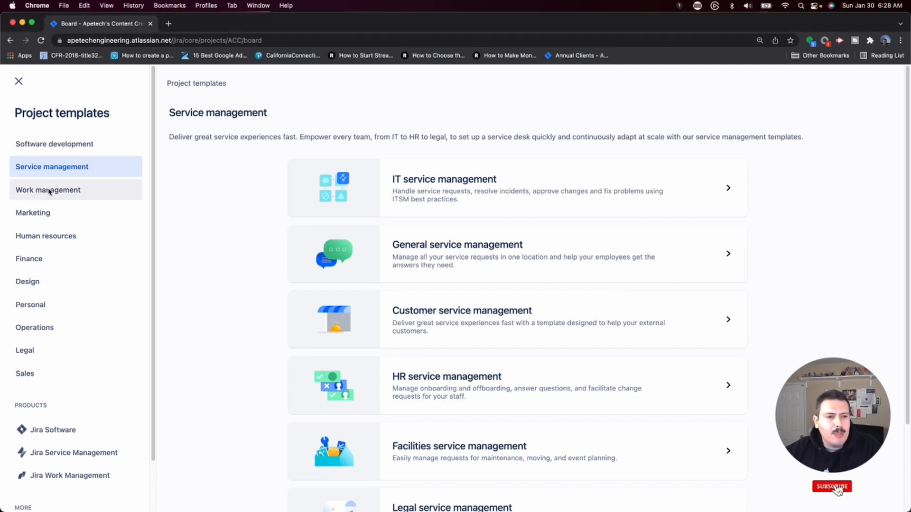
- Switch the template gallery to the Work management category and browse its template list
{"action": "left_click", "coordinate": [49, 190]}
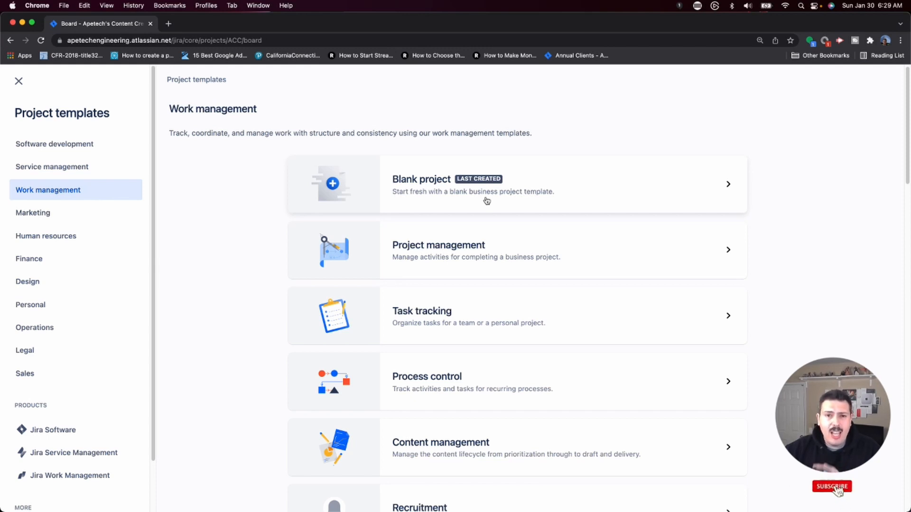
{"action": "left_click", "coordinate": [832, 487]}
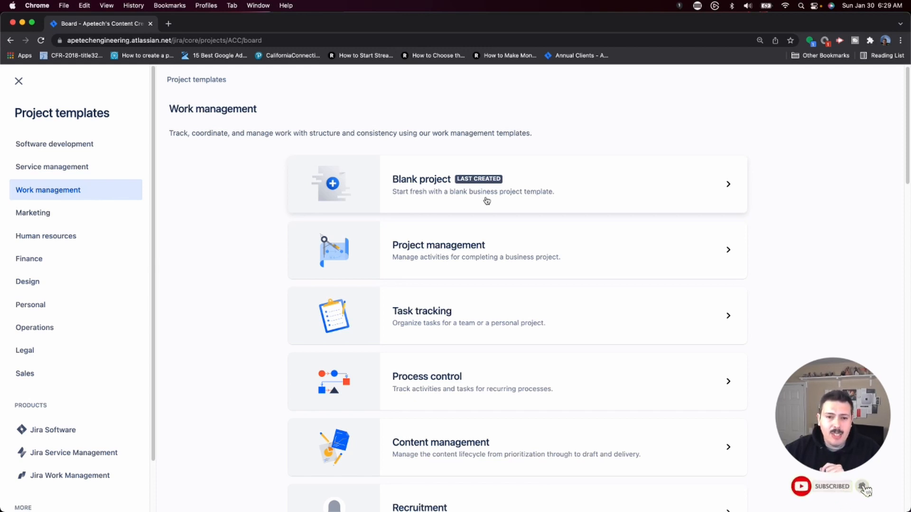
{"action": "scroll", "scroll_direction": "down", "scroll_amount": 3}
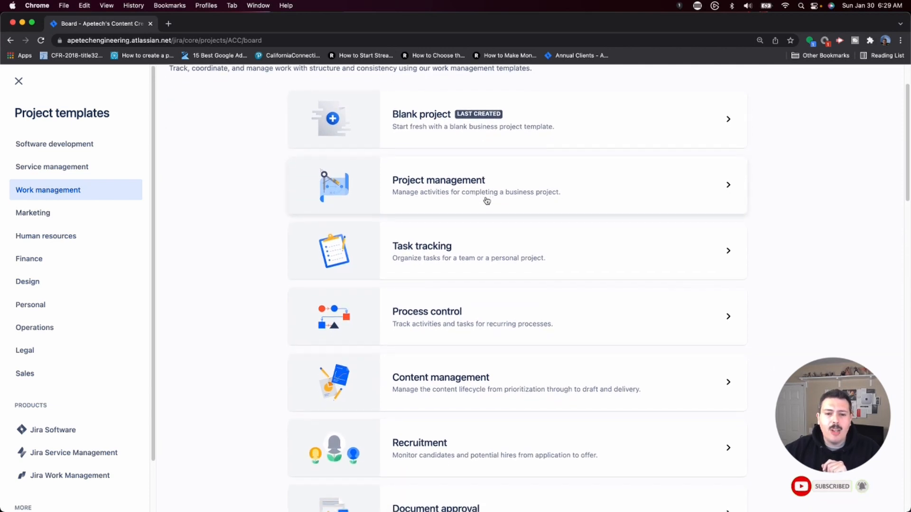
{"action": "scroll", "scroll_direction": "down", "scroll_amount": 3}
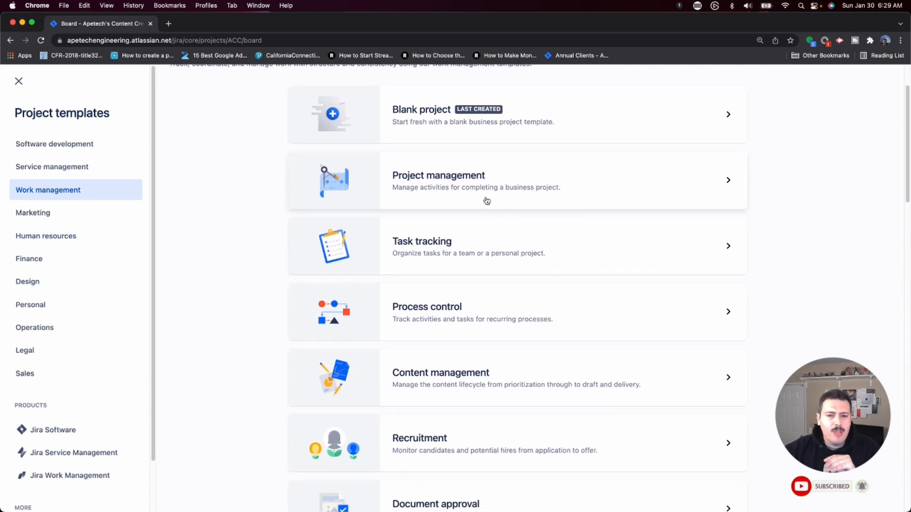
{"action": "mouse_move", "coordinate": [589, 195]}
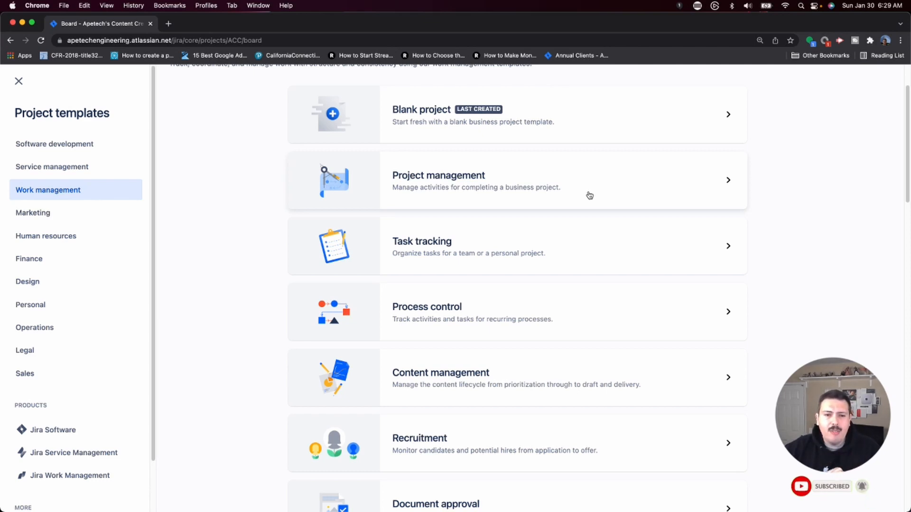
- View the Project management template's recommended teams, Task and Sub-task issue types and workflow
{"action": "left_click", "coordinate": [438, 180]}
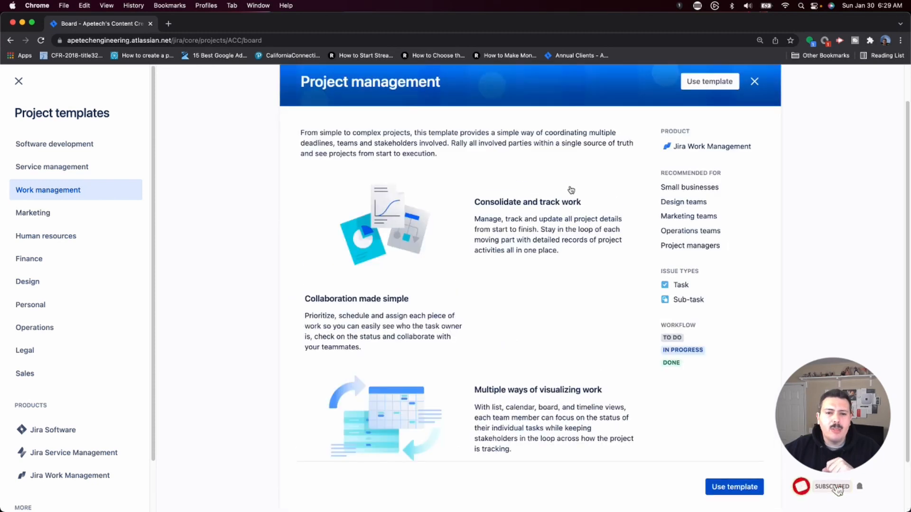
{"action": "scroll", "scroll_direction": "down", "scroll_amount": 3}
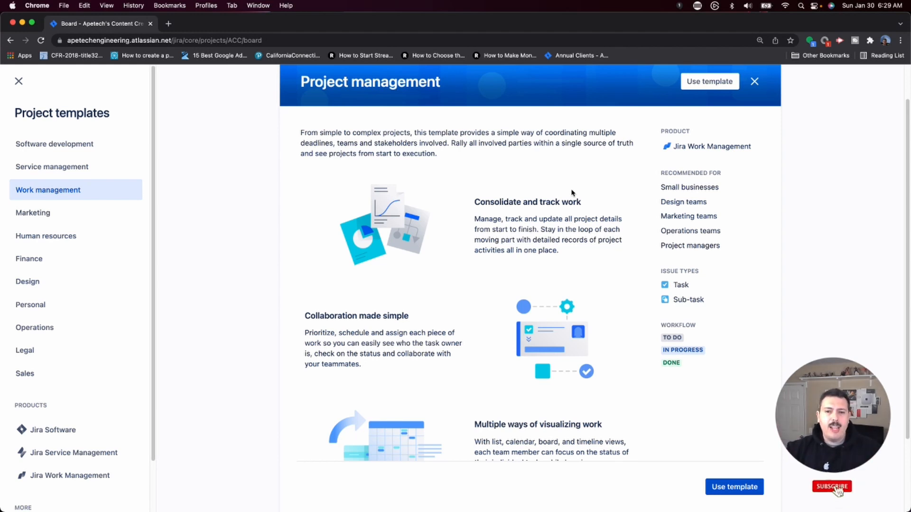
{"action": "left_click", "coordinate": [832, 486]}
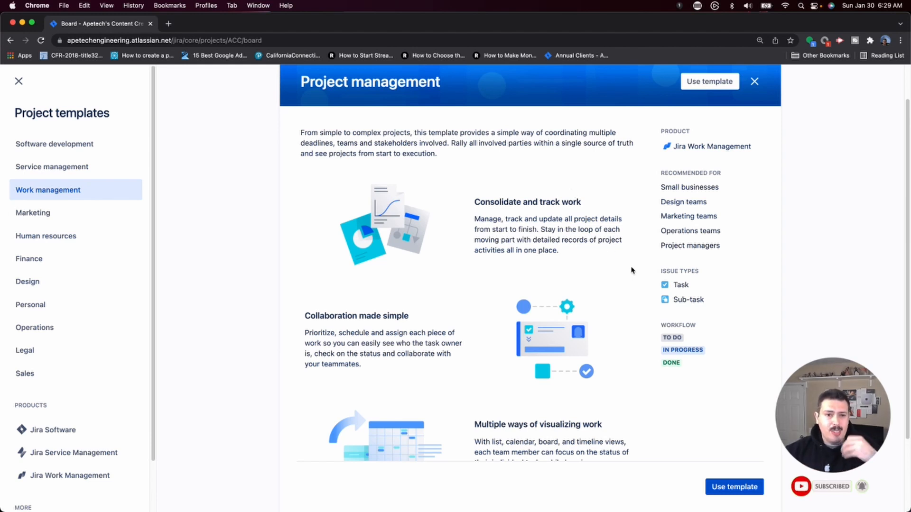
{"action": "mouse_move", "coordinate": [703, 299]}
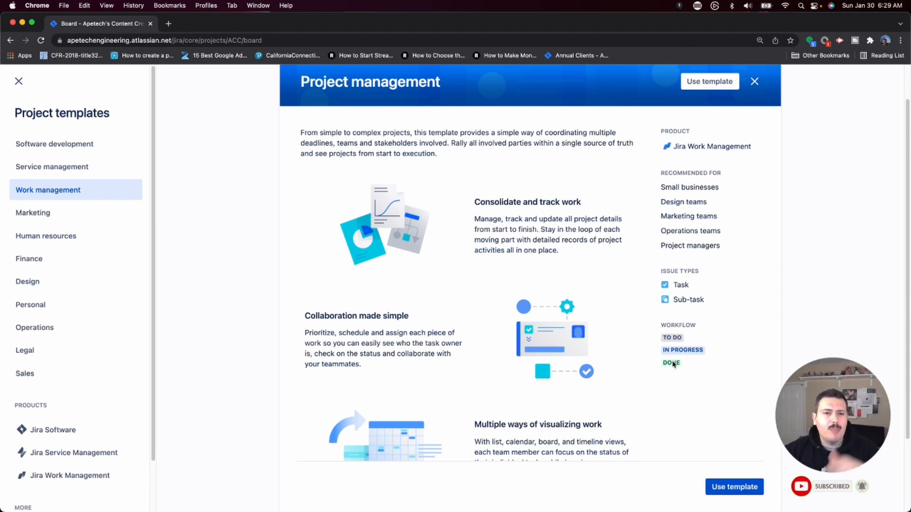
{"action": "mouse_move", "coordinate": [690, 376]}
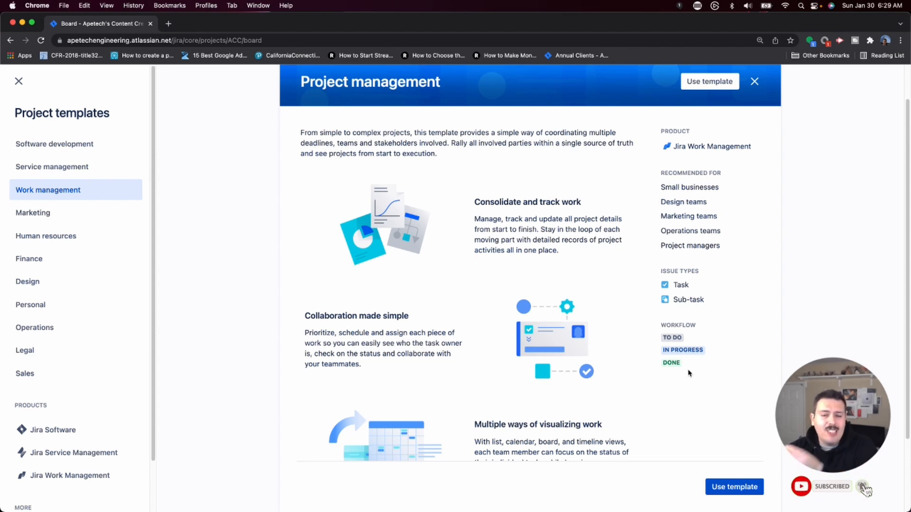
{"action": "scroll", "scroll_direction": "down", "scroll_amount": 3}
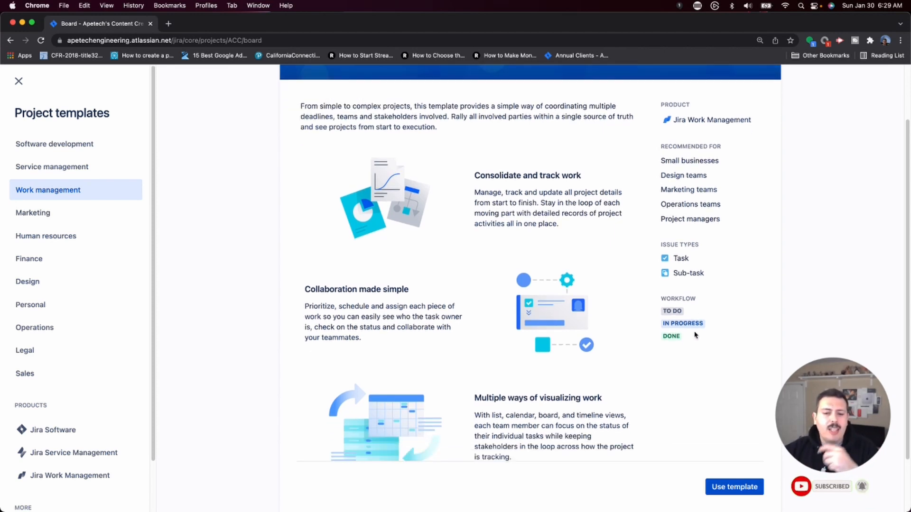
{"action": "scroll", "scroll_direction": "down", "scroll_amount": 3}
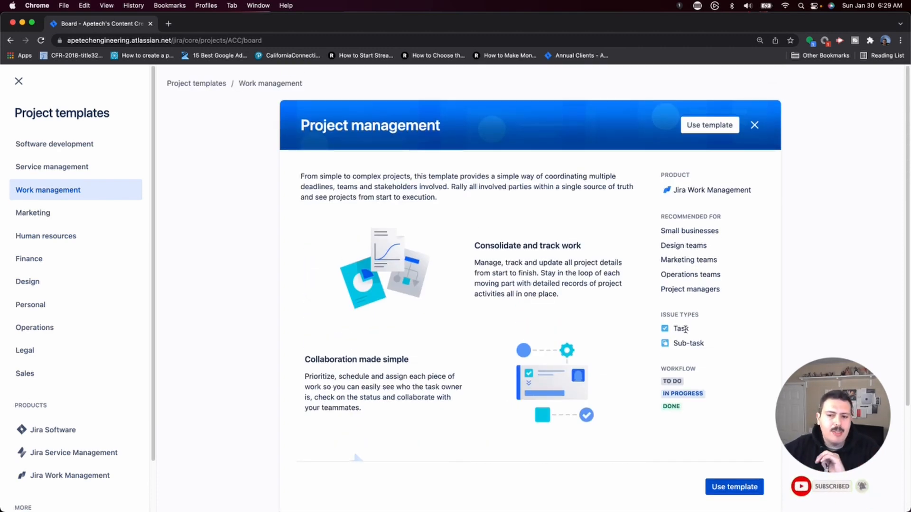
- View the Content management template's Asset issue type and five-stage workflow
{"action": "left_click", "coordinate": [754, 125]}
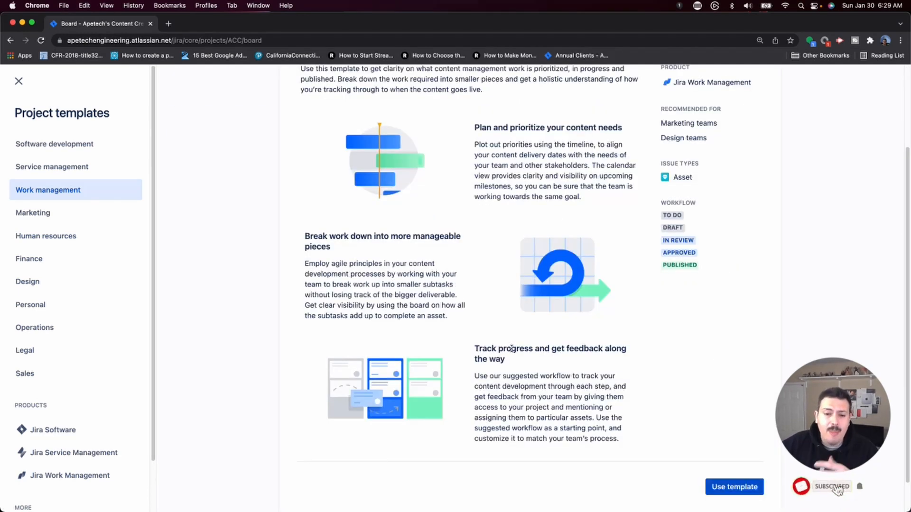
{"action": "scroll", "scroll_direction": "down", "scroll_amount": 3}
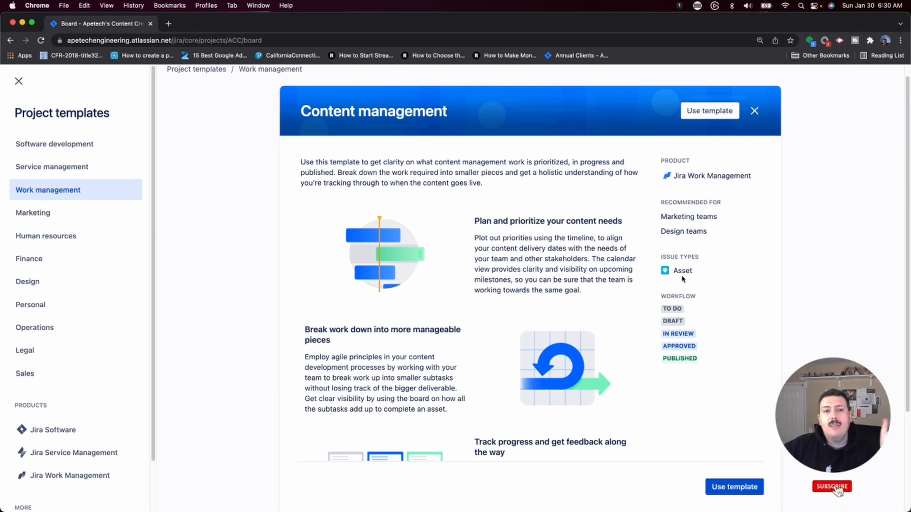
{"action": "left_click", "coordinate": [831, 486]}
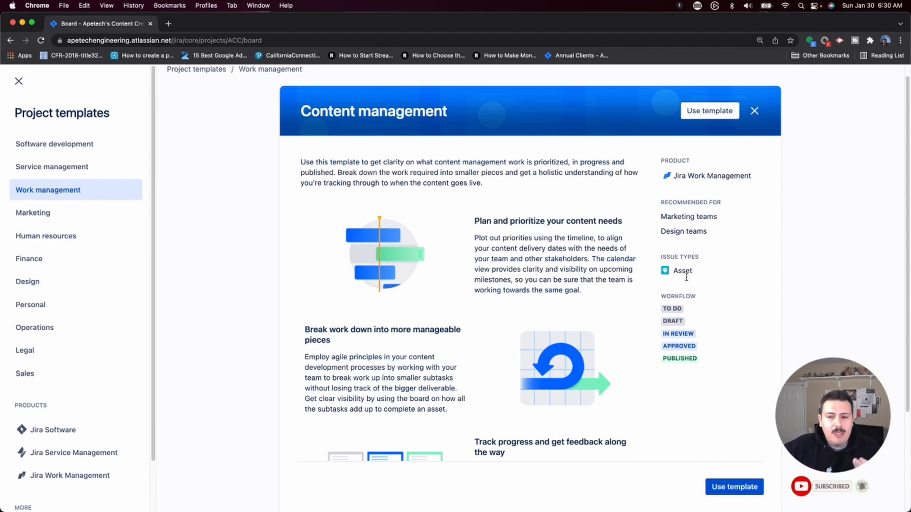
{"action": "mouse_move", "coordinate": [675, 320]}
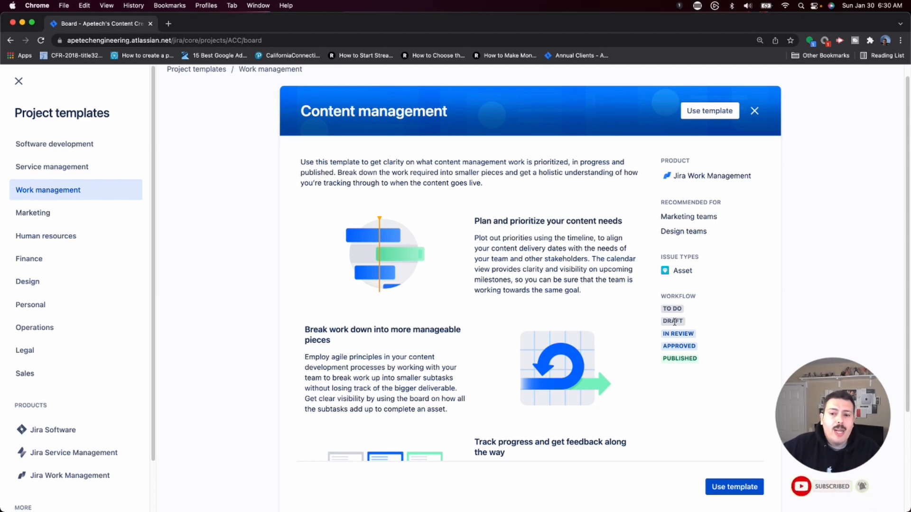
{"action": "mouse_move", "coordinate": [699, 325]}
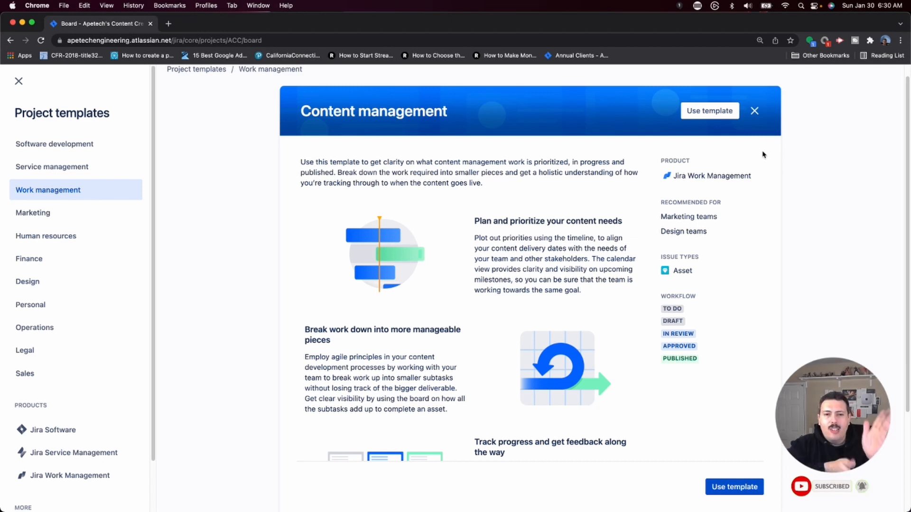
{"action": "mouse_move", "coordinate": [760, 154]}
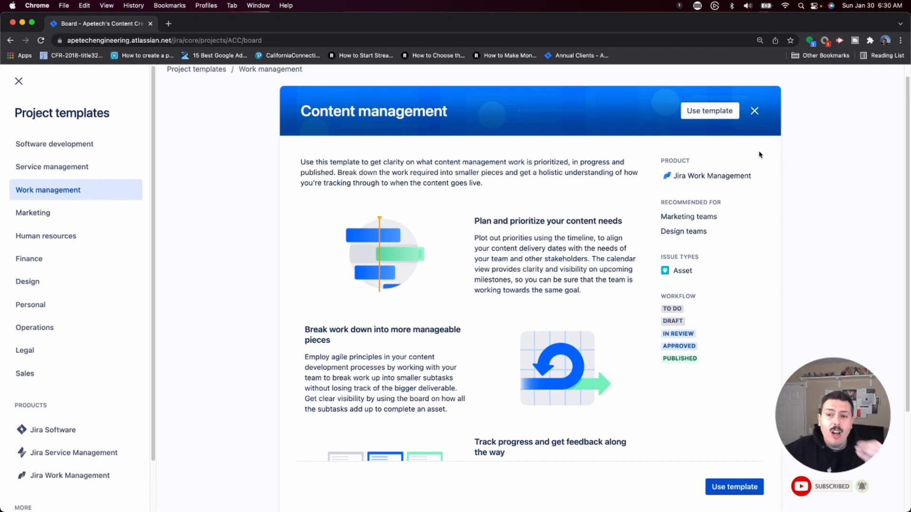
- Leave Content management, review Procurement's Order issue type and five-stage workflow, then return to the list
{"action": "left_click", "coordinate": [755, 111]}
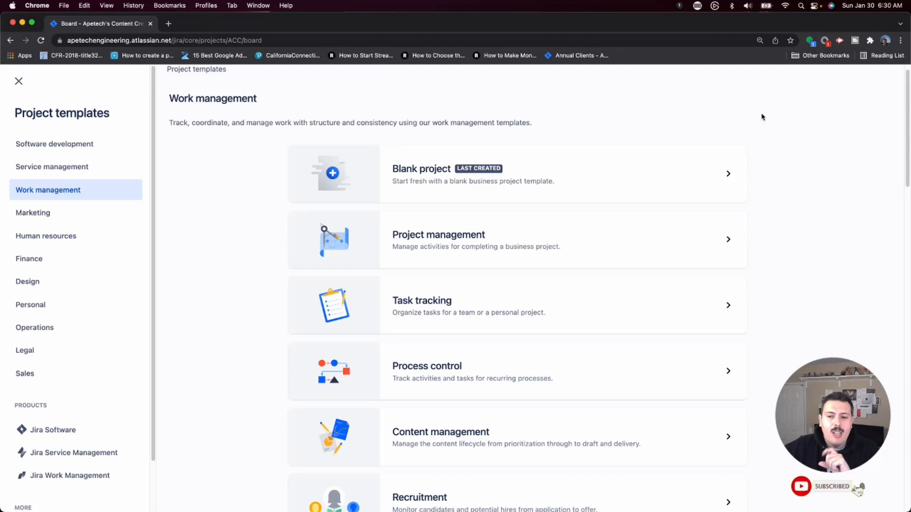
{"action": "scroll", "scroll_direction": "down", "scroll_amount": 3}
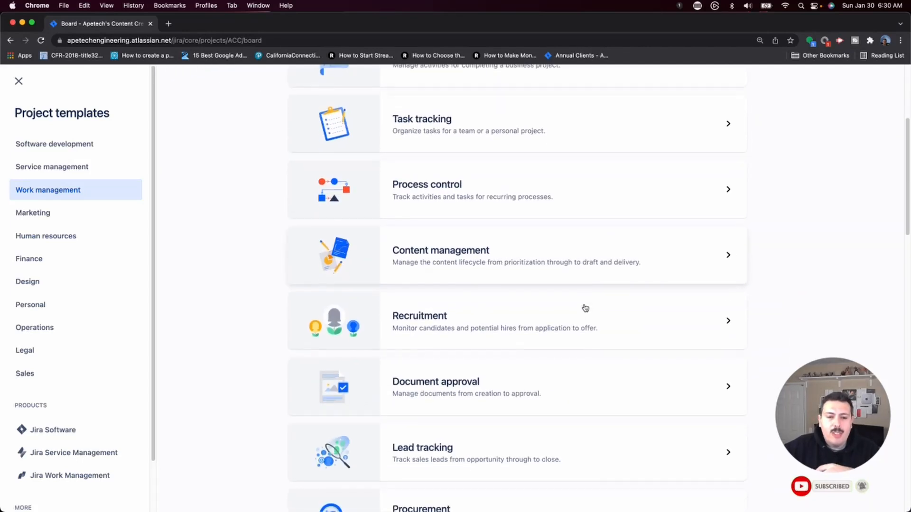
{"action": "left_click", "coordinate": [420, 509]}
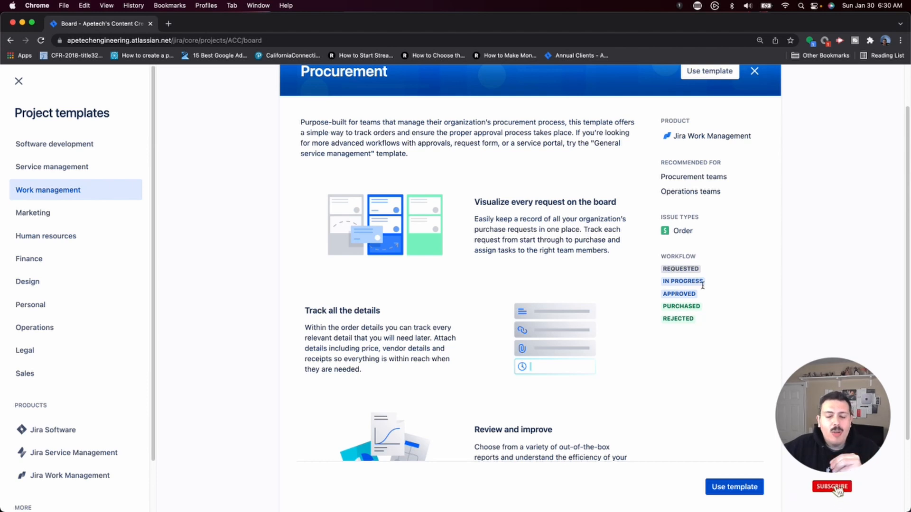
{"action": "left_click", "coordinate": [831, 486]}
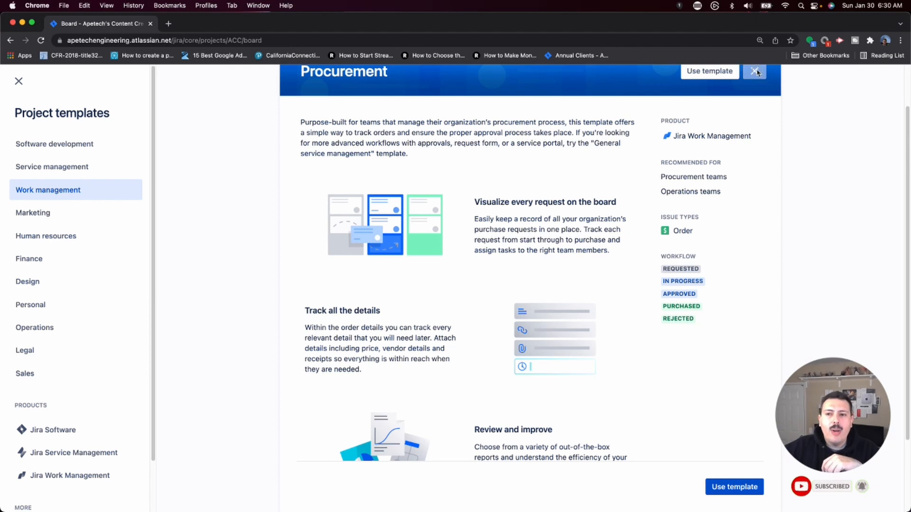
{"action": "left_click", "coordinate": [754, 71]}
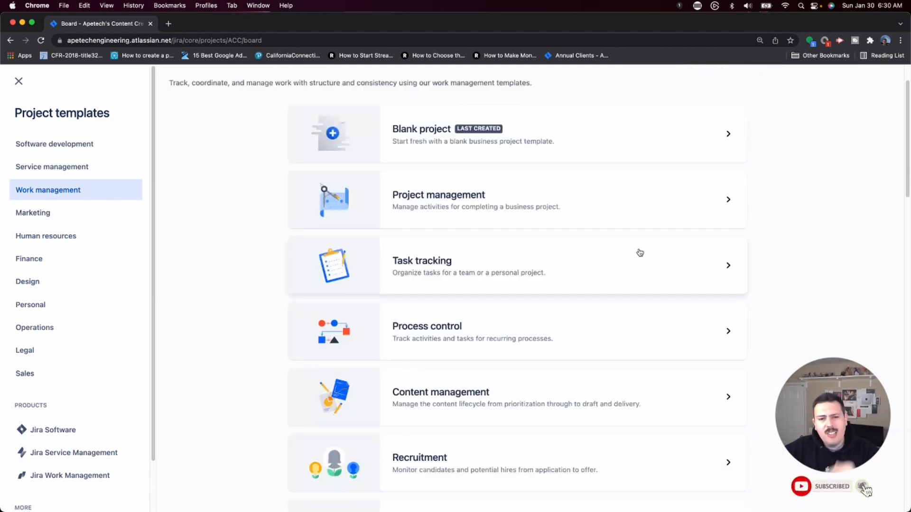
- Browse down the template list to the Lead tracking template with its Lead issue type and sales workflow
{"action": "scroll", "scroll_direction": "down", "scroll_amount": 3}
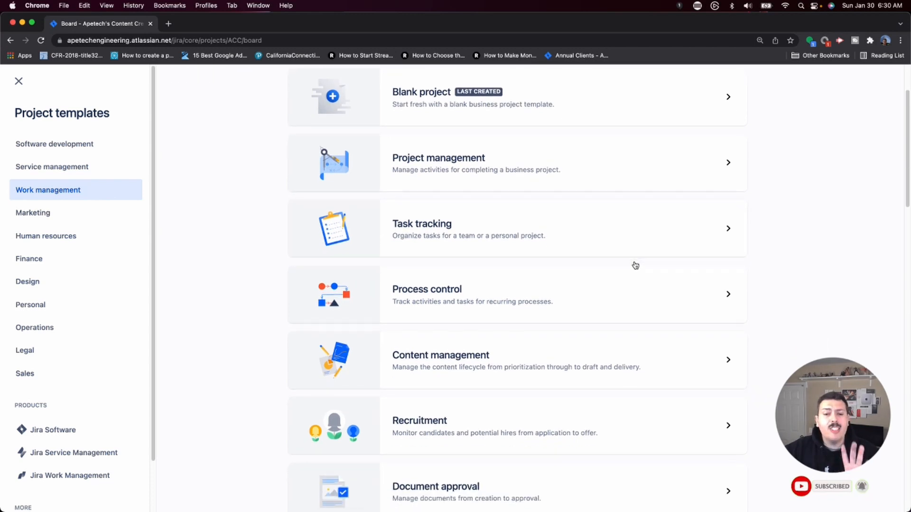
{"action": "scroll", "scroll_direction": "down", "scroll_amount": 3}
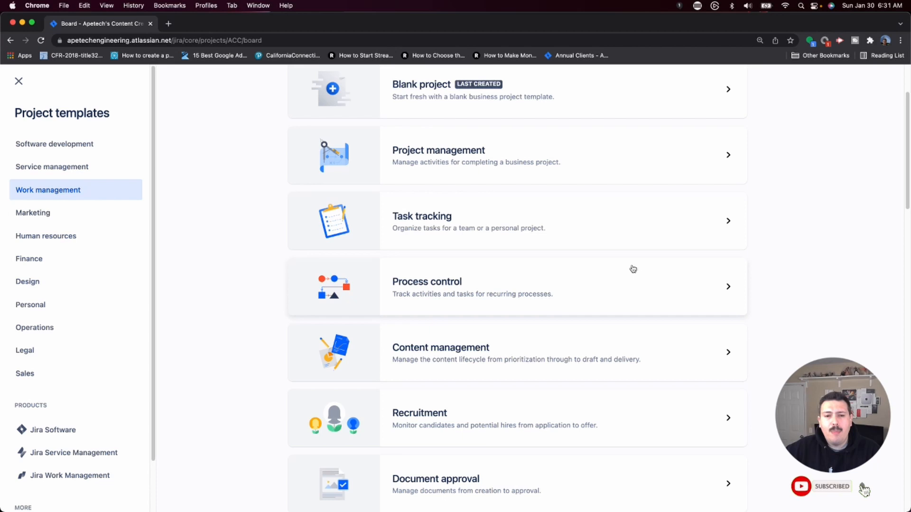
{"action": "mouse_move", "coordinate": [622, 263]}
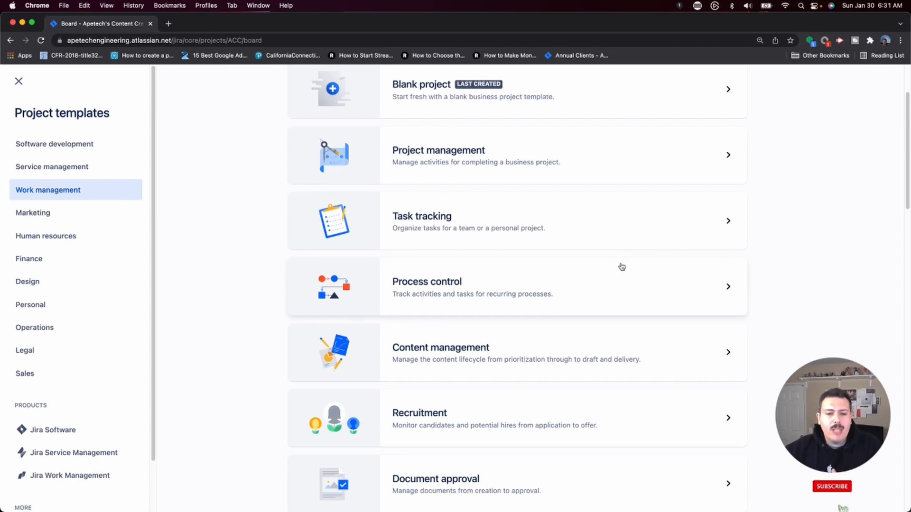
{"action": "scroll", "scroll_direction": "down", "scroll_amount": 3}
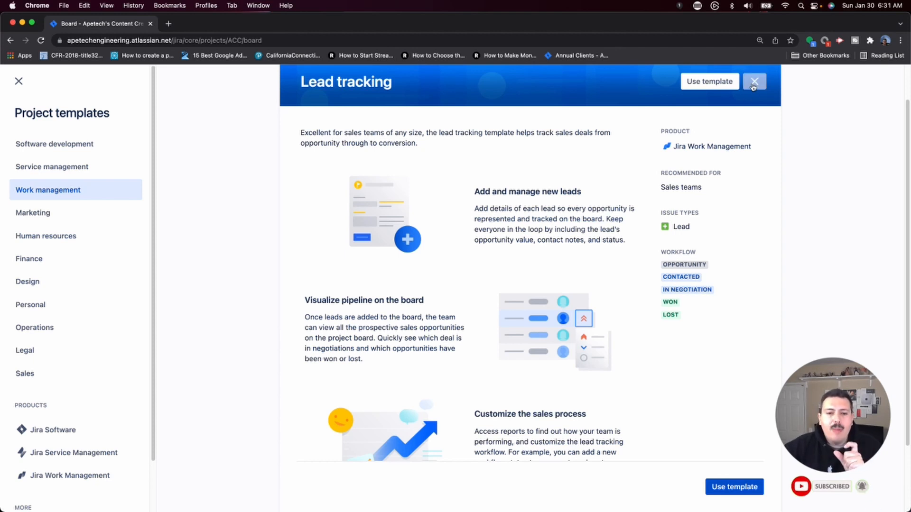
- Leave the Lead tracking details and browse further templates such as Sales pipeline
{"action": "left_click", "coordinate": [754, 82]}
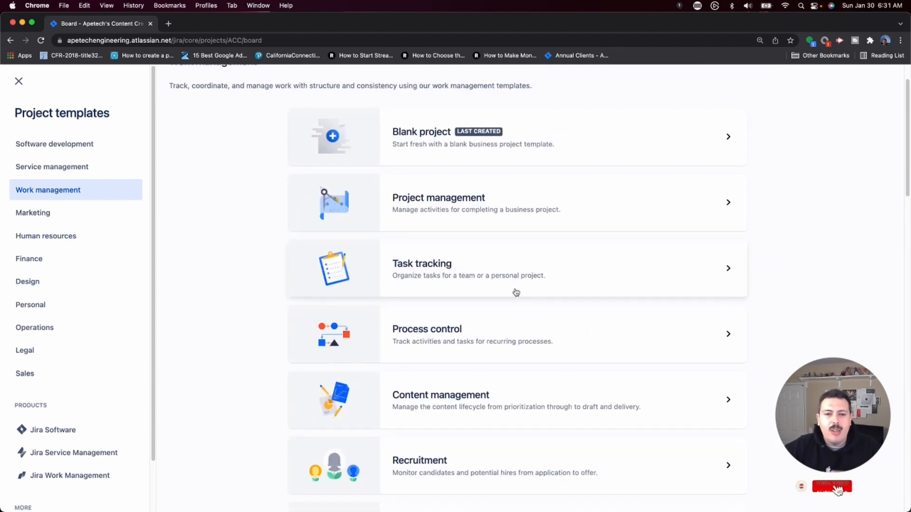
{"action": "scroll", "scroll_direction": "down", "scroll_amount": 3}
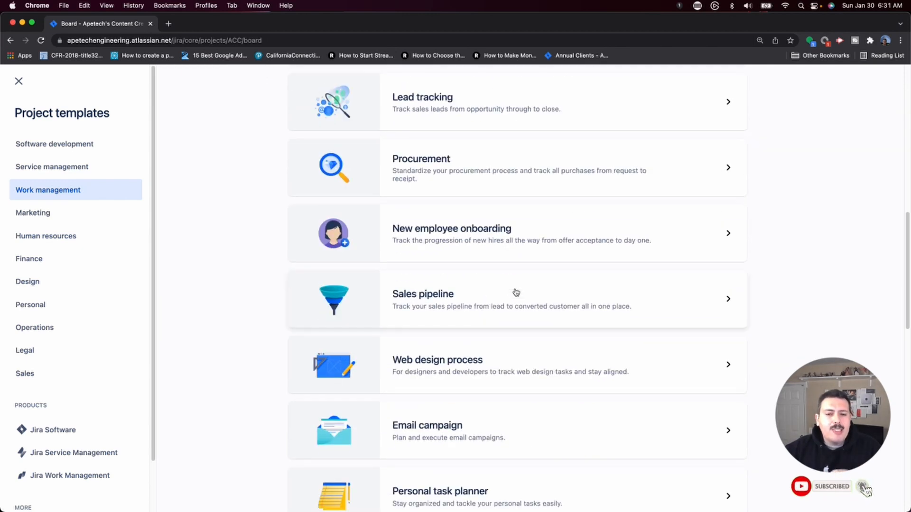
{"action": "mouse_move", "coordinate": [556, 317]}
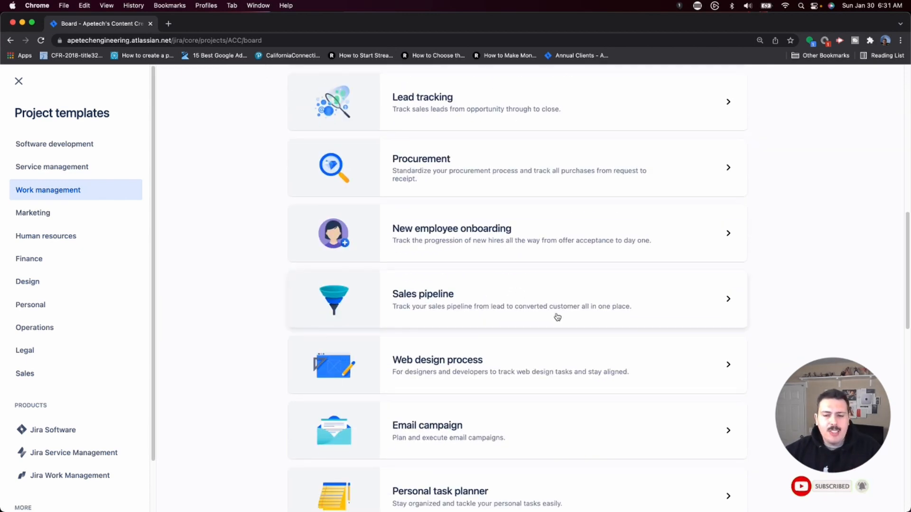